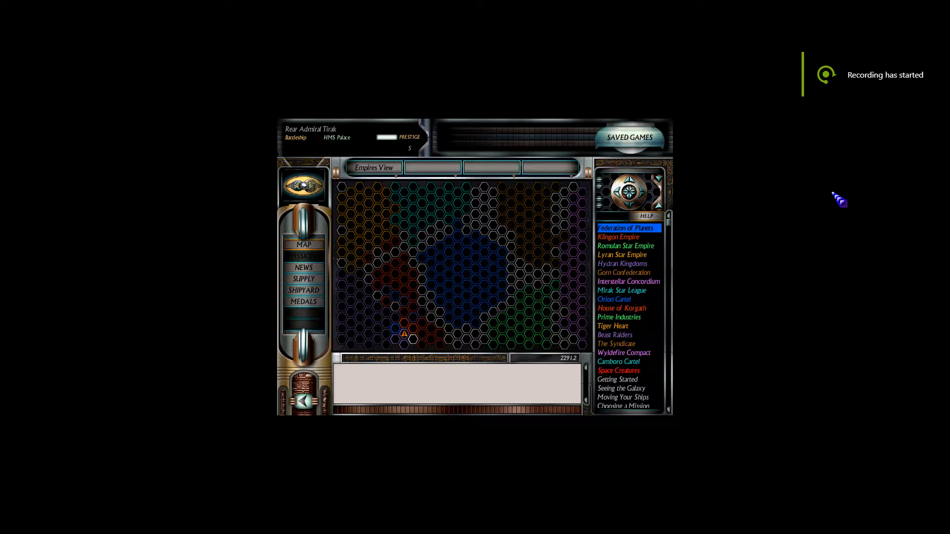
# Step: Zoom the galaxy map in on HMS Palace's sector to show the Klingon Empire (7, 12) scan report
pyautogui.click(400, 332)
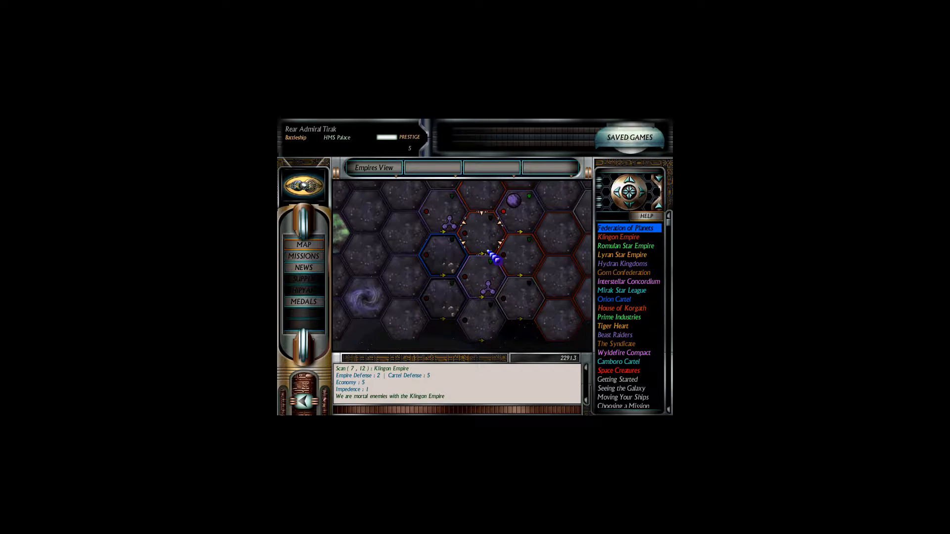
# Step: Accept the Patrol mission from the mission list and bring up its briefing
pyautogui.click(303, 255)
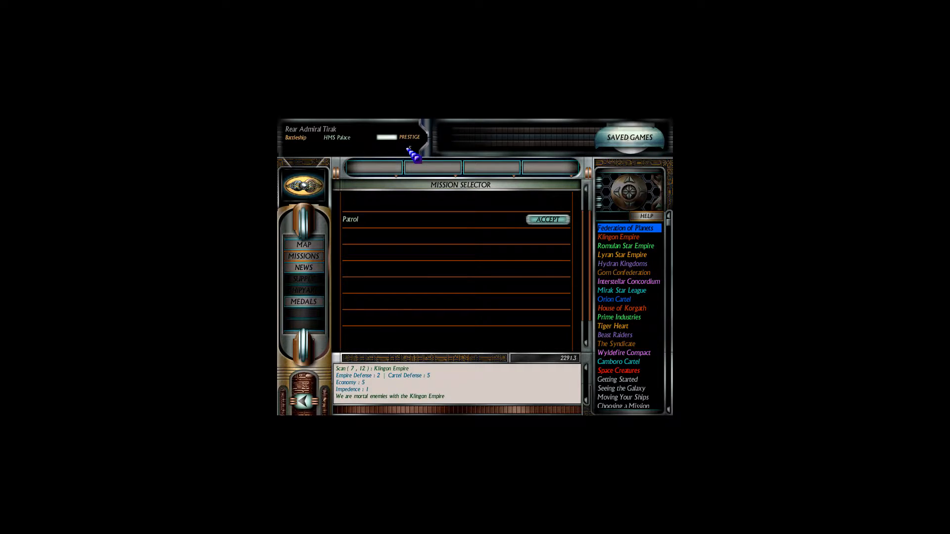
pyautogui.click(546, 220)
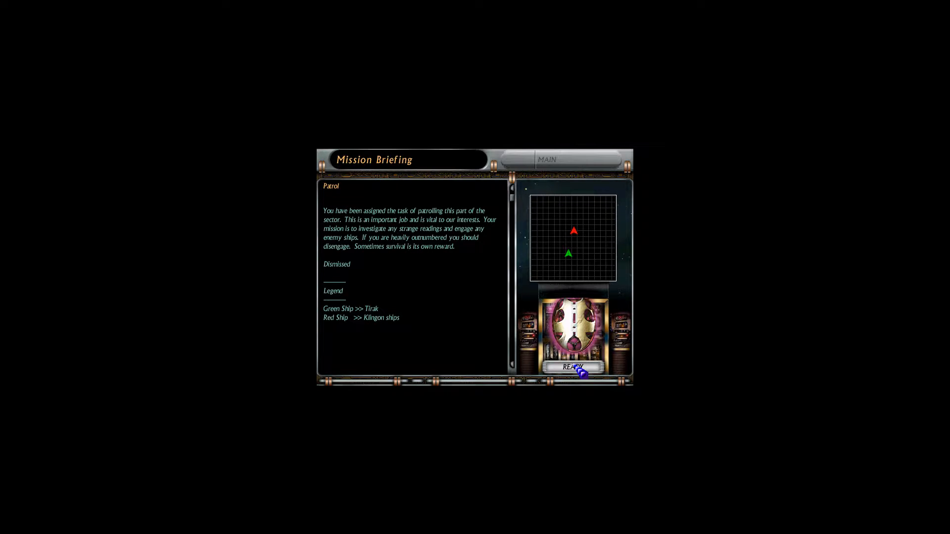
pyautogui.click(573, 369)
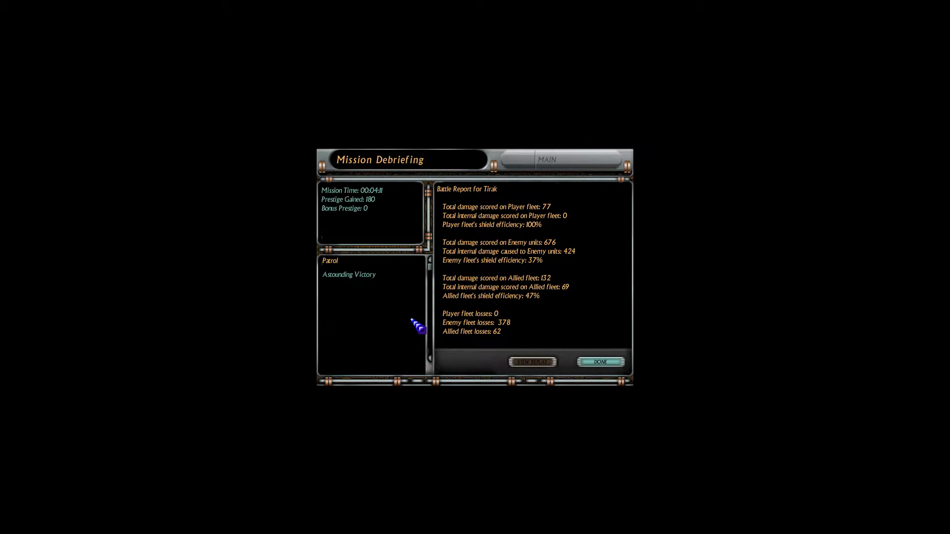
# Step: Leave the Mission Debriefing and return to the sector map with prestige at 185
pyautogui.click(601, 362)
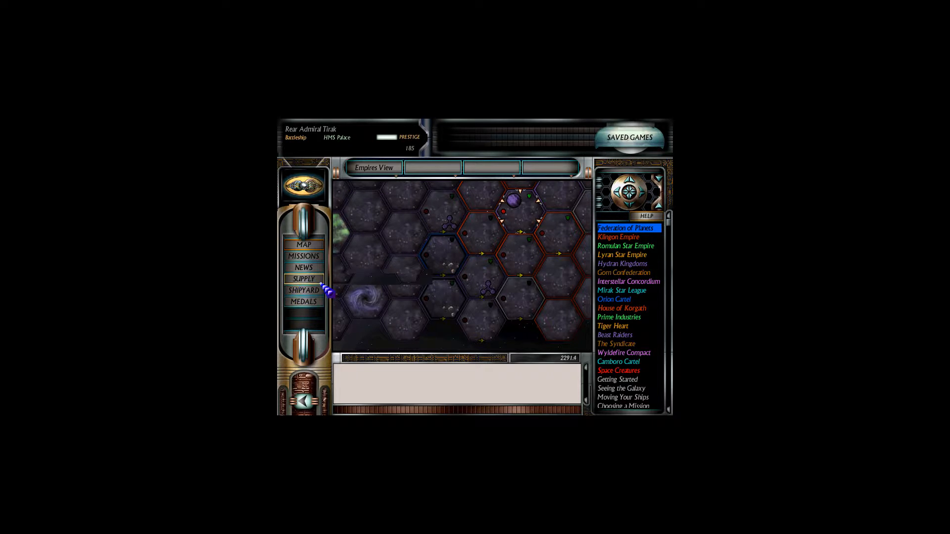
# Step: Review HMS Palace's supply stores, misc stock and fighter squadrons, then return to the sector map
pyautogui.click(304, 279)
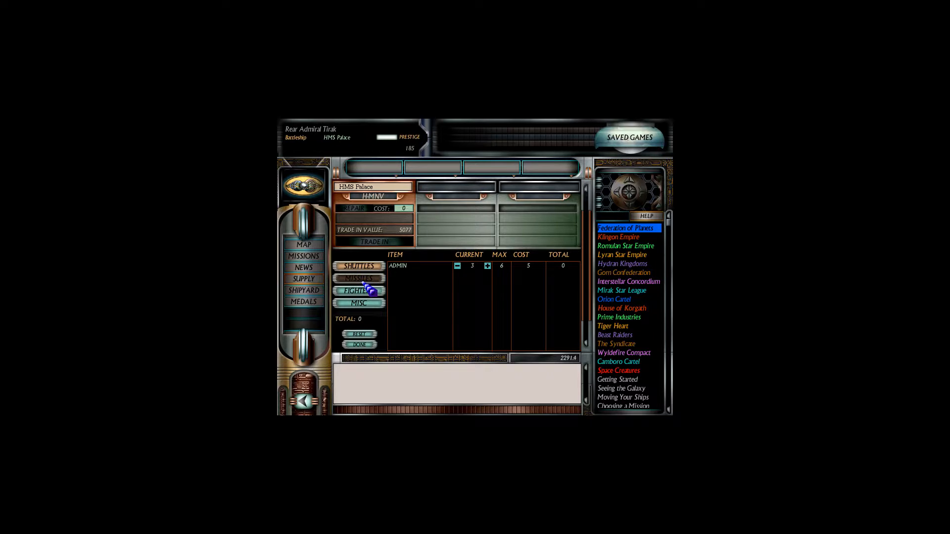
pyautogui.click(360, 291)
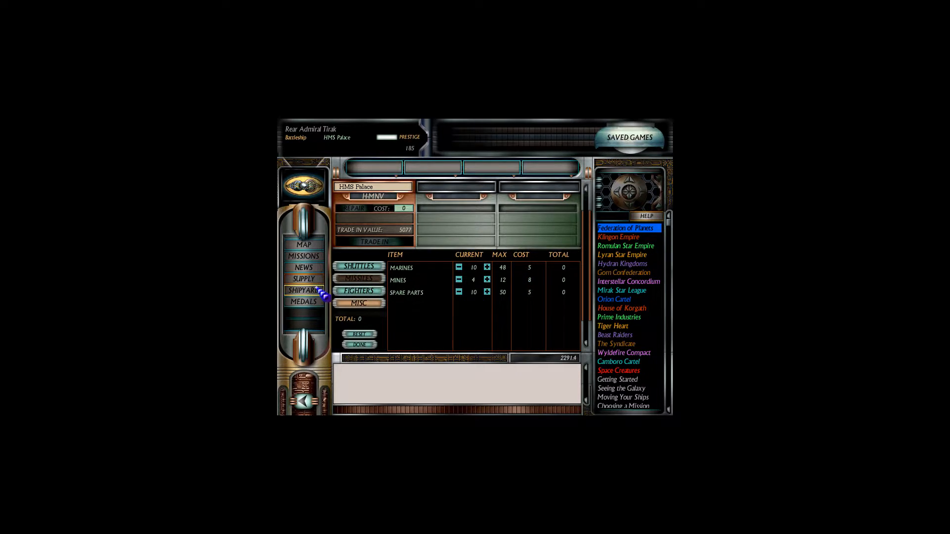
pyautogui.click(358, 290)
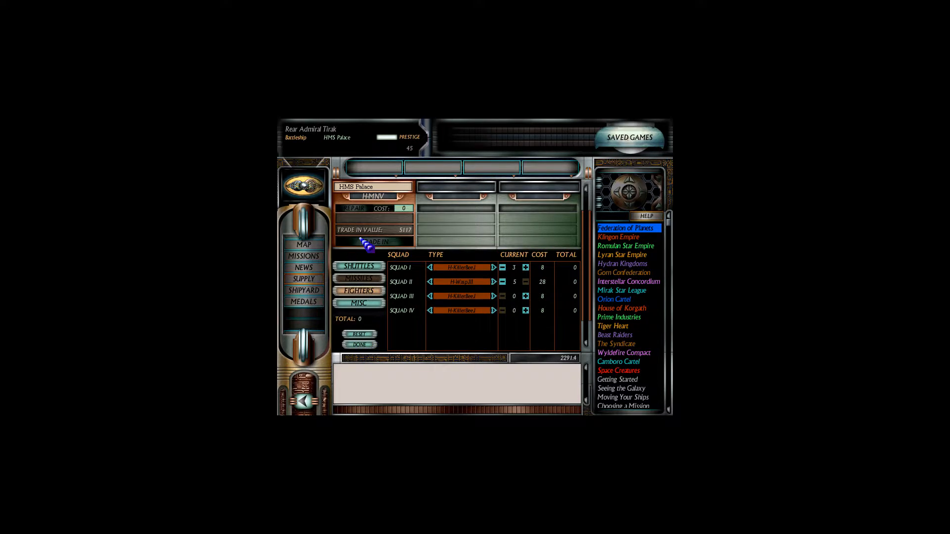
pyautogui.click(303, 245)
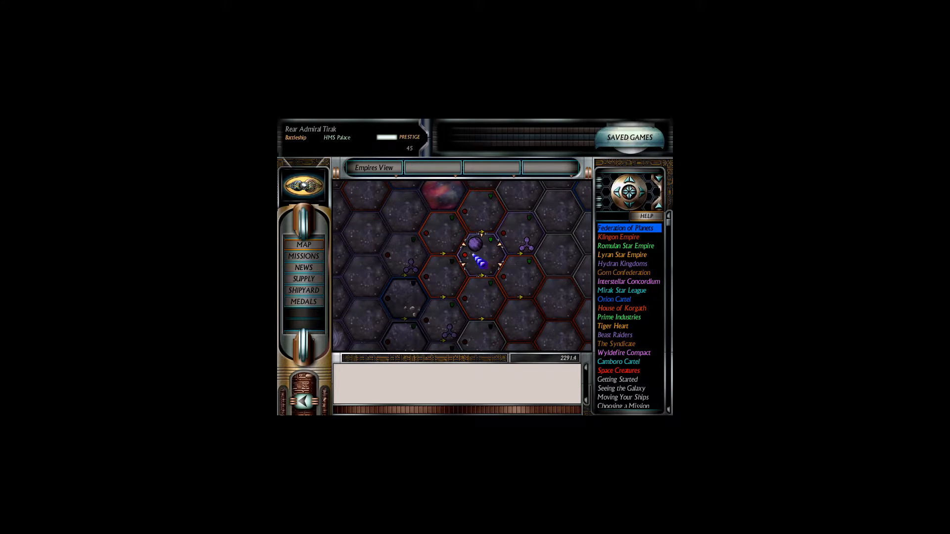
# Step: Bring up the Mission Selector offering The Surprise Reversed
pyautogui.click(303, 255)
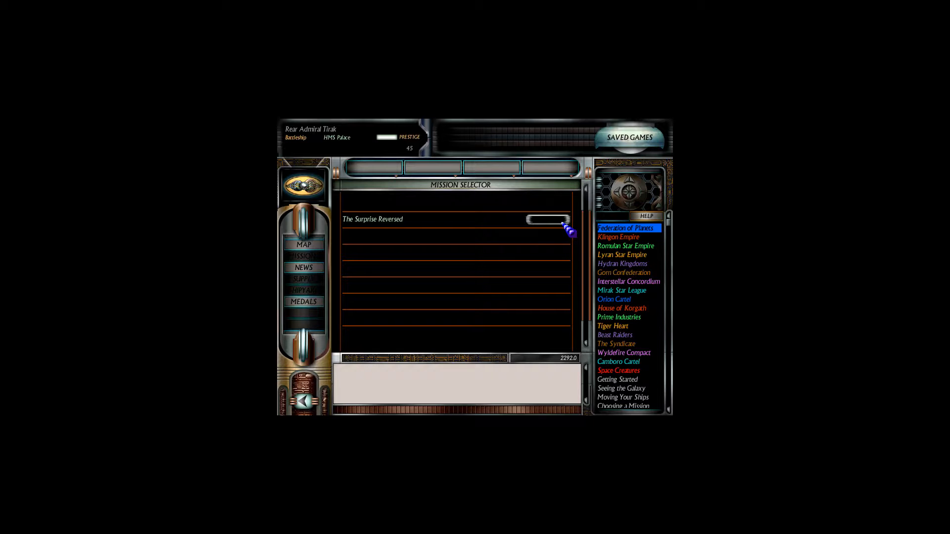
pyautogui.moveTo(518, 194)
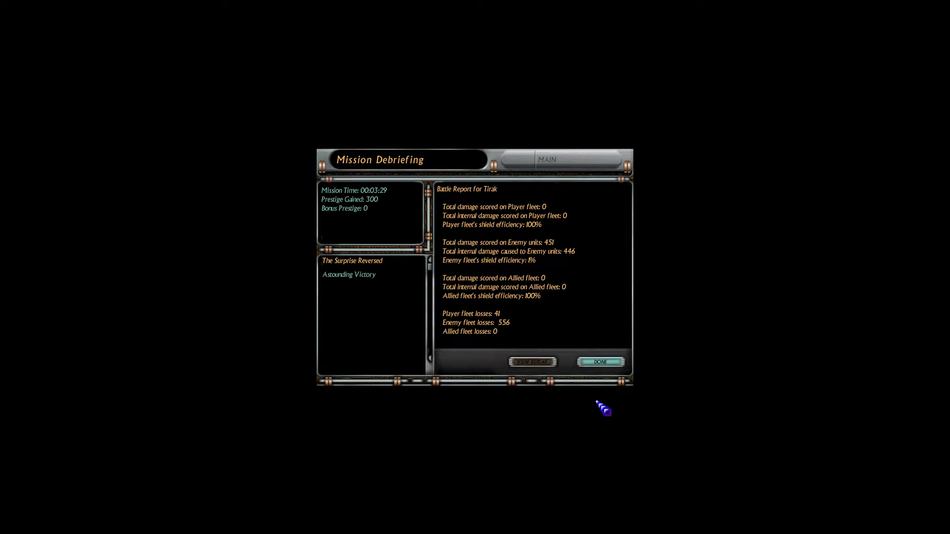
# Step: Dismiss the Astounding Victory debriefing and return to the galaxy map with prestige at 345
pyautogui.click(600, 362)
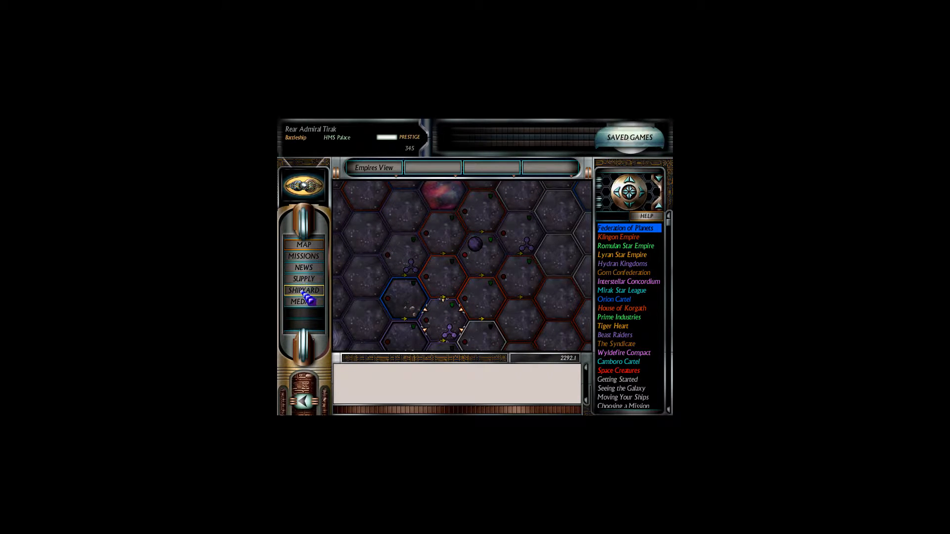
# Step: In HMS Palace's Fighters supply, change Squad IV's fighter type and add two fighters to it
pyautogui.click(304, 289)
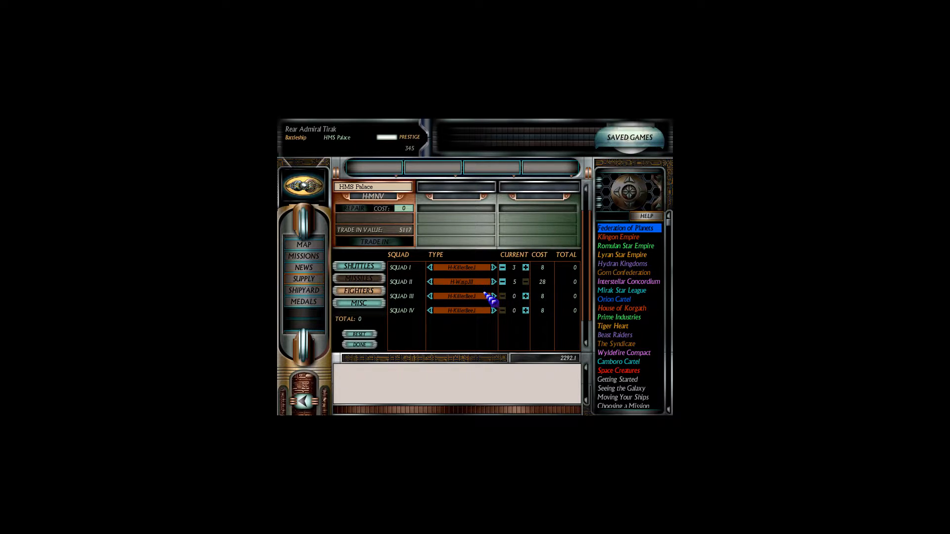
pyautogui.click(493, 296)
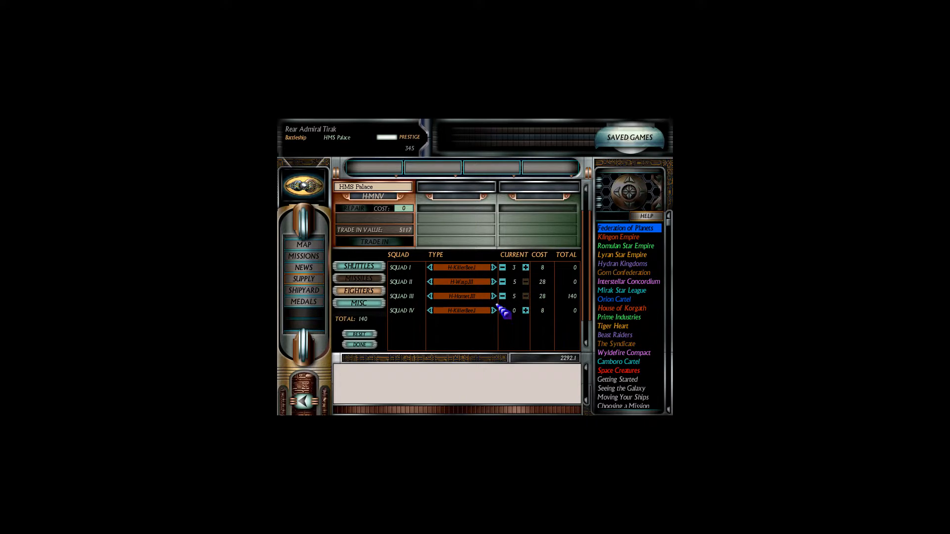
pyautogui.click(429, 311)
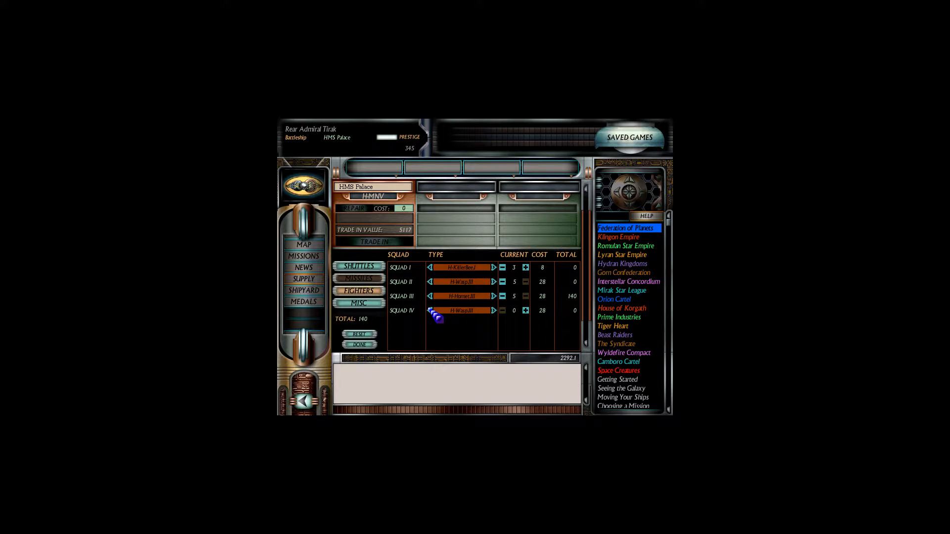
pyautogui.click(525, 310)
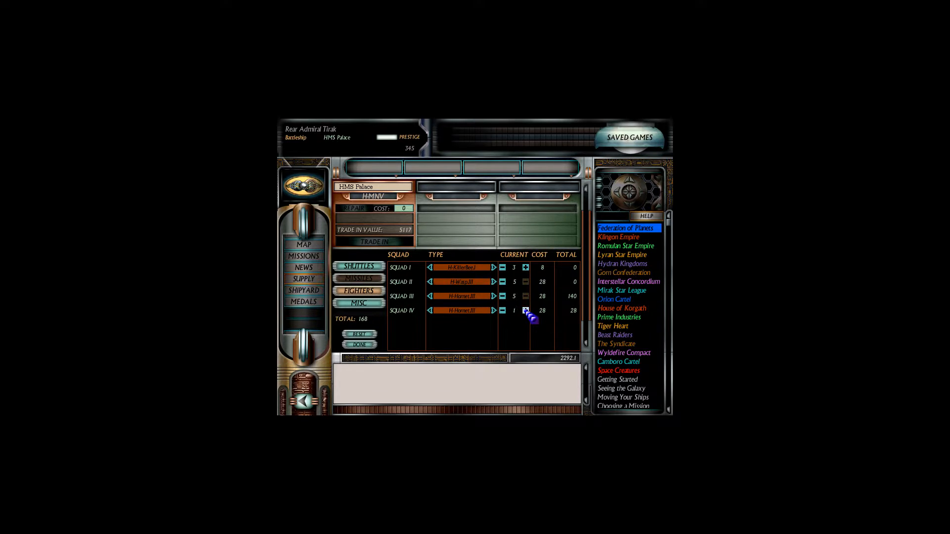
pyautogui.click(525, 310)
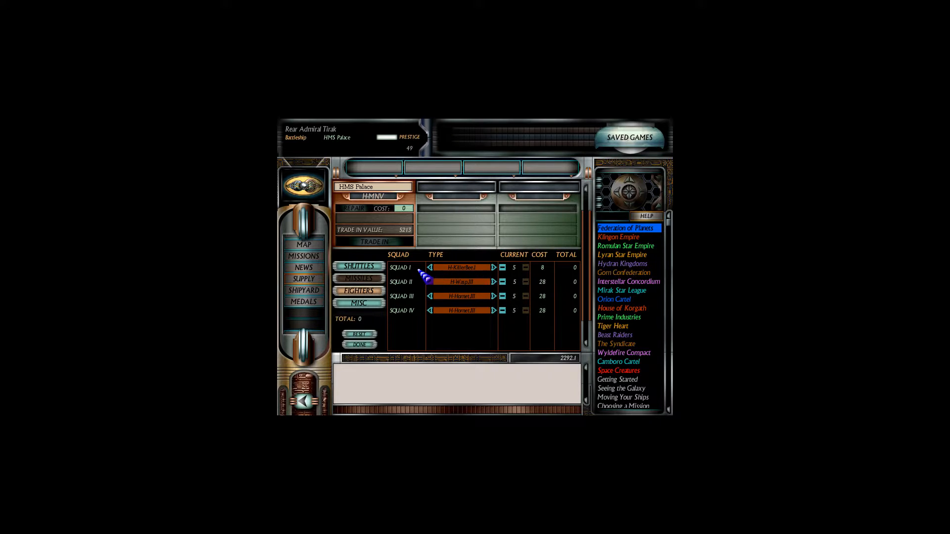
pyautogui.moveTo(304, 267)
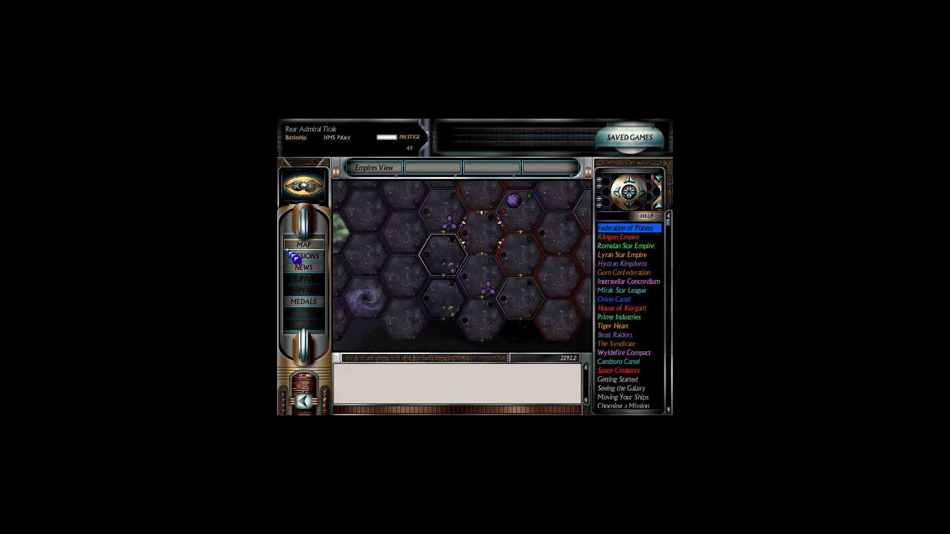
# Step: Accept the Patrol mission, confirm its briefing and launch it into battle
pyautogui.click(304, 255)
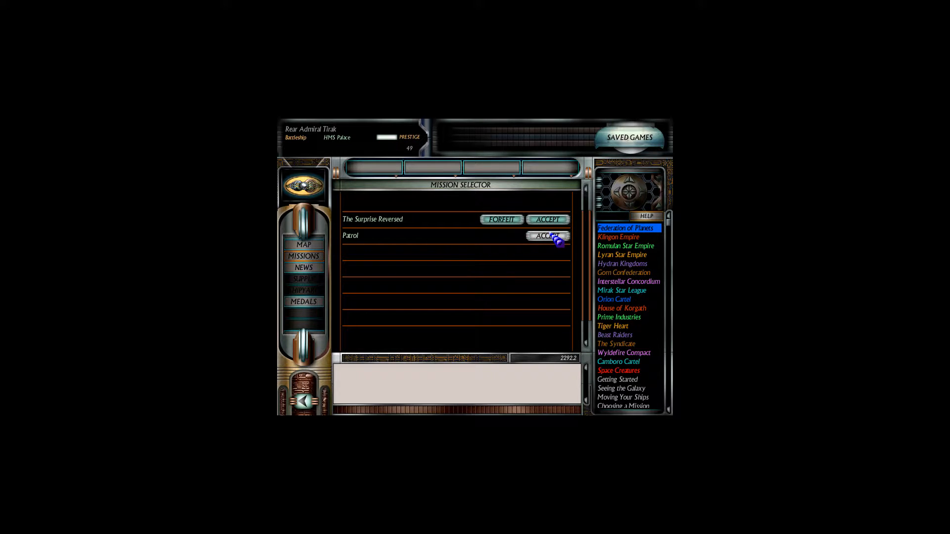
pyautogui.click(547, 235)
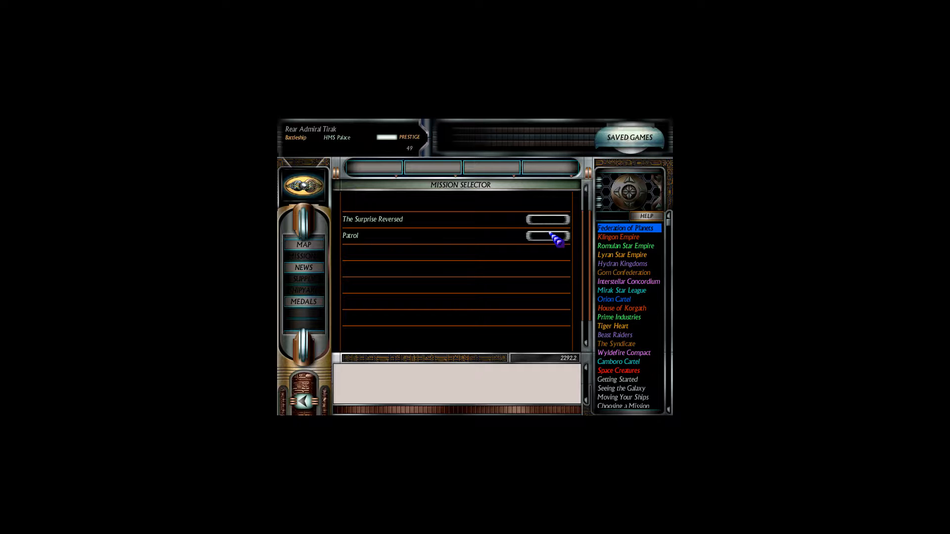
pyautogui.click(545, 235)
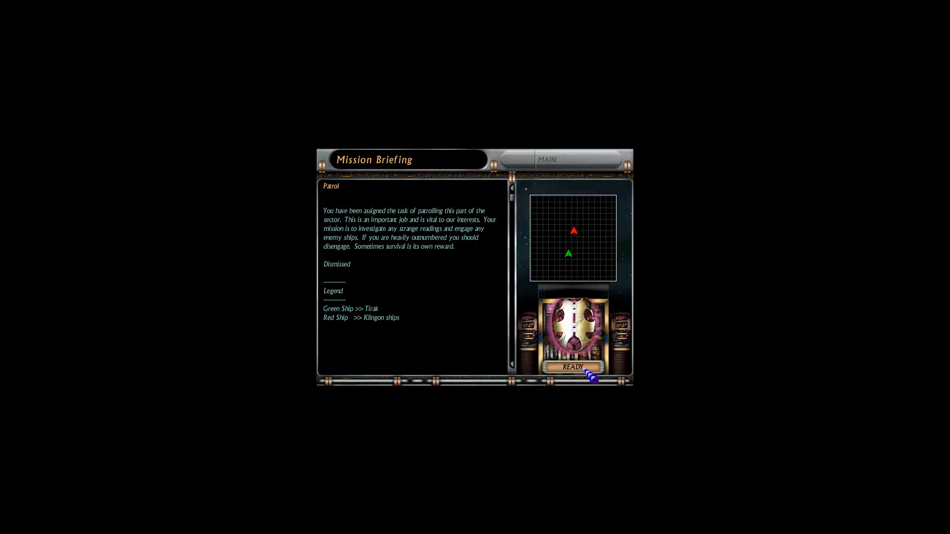
pyautogui.click(570, 366)
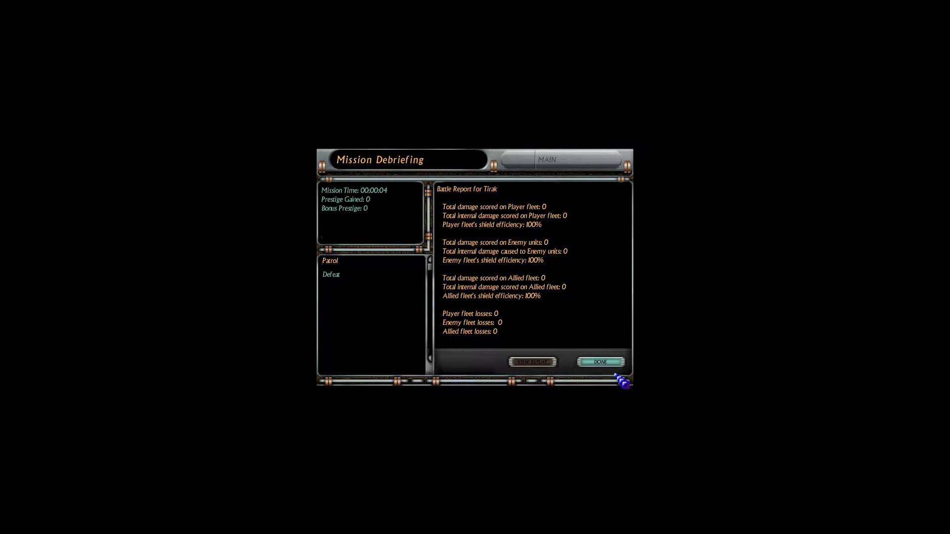
# Step: Dismiss the Patrol debriefing and launch the Scout mission from its briefing
pyautogui.click(600, 362)
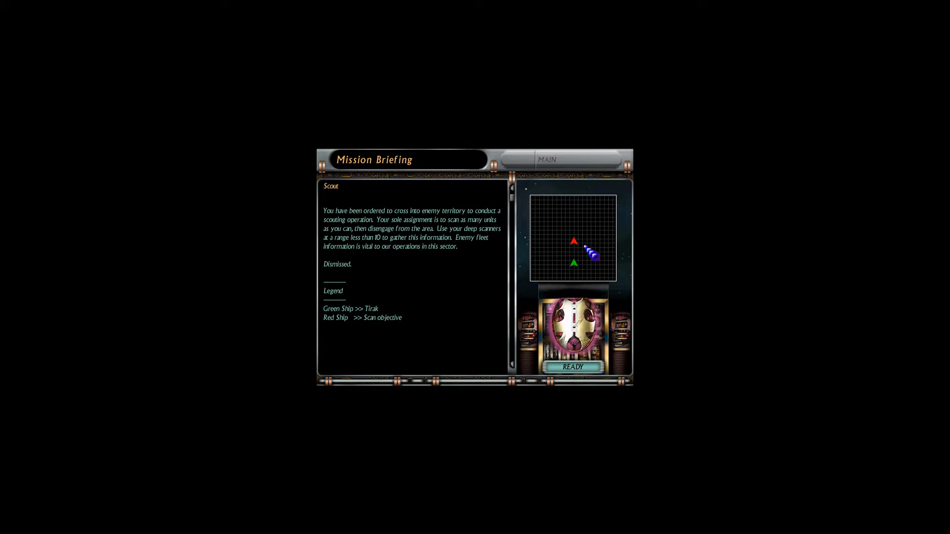
pyautogui.click(570, 366)
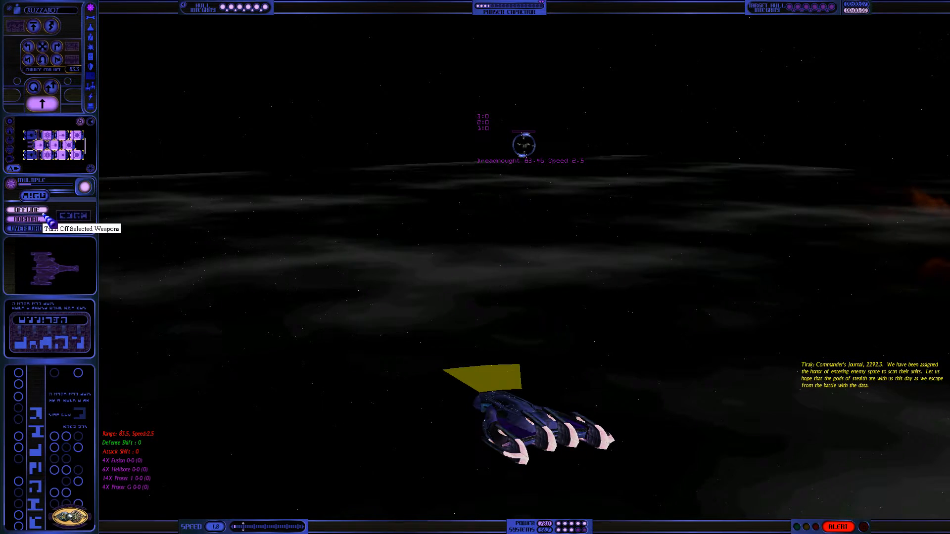
pyautogui.click(26, 228)
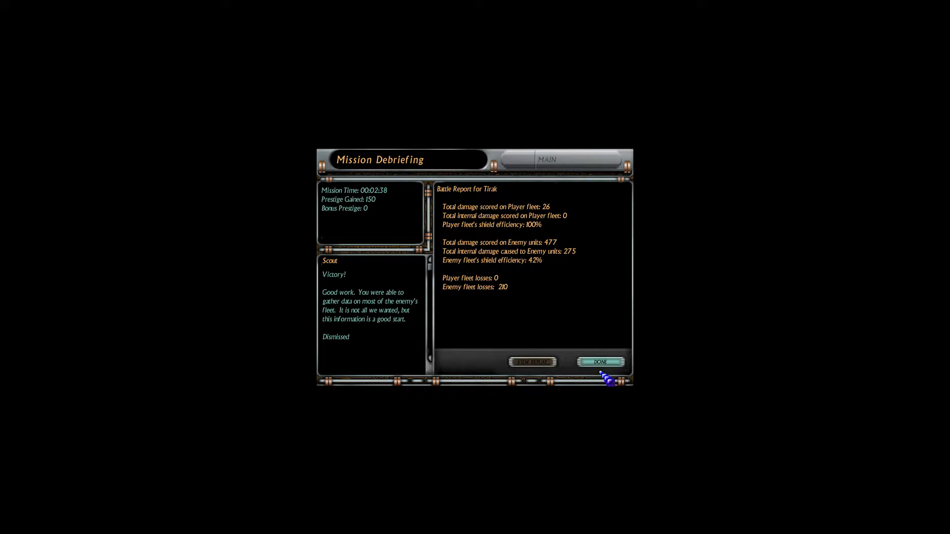
# Step: Dismiss the Scout debriefing, bring up the mission list and accept the Patrol mission
pyautogui.click(599, 362)
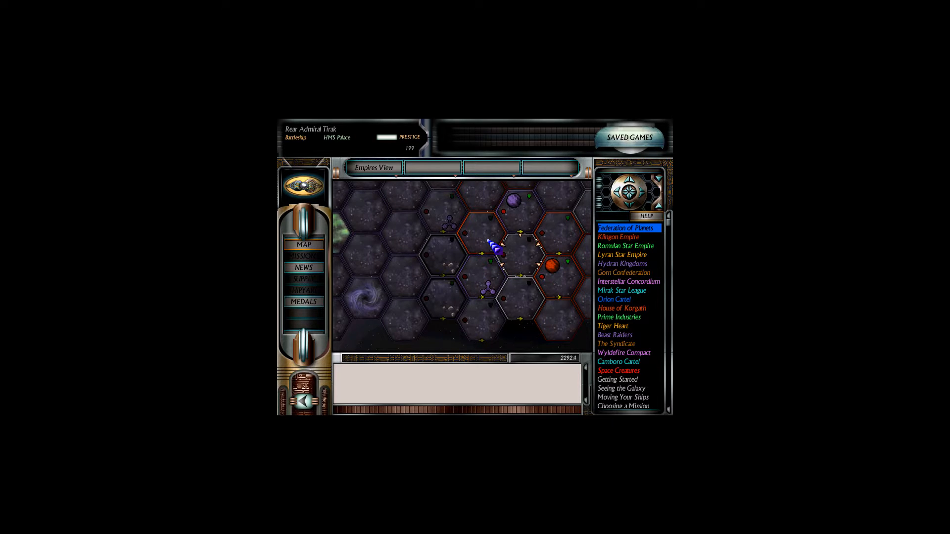
pyautogui.click(304, 255)
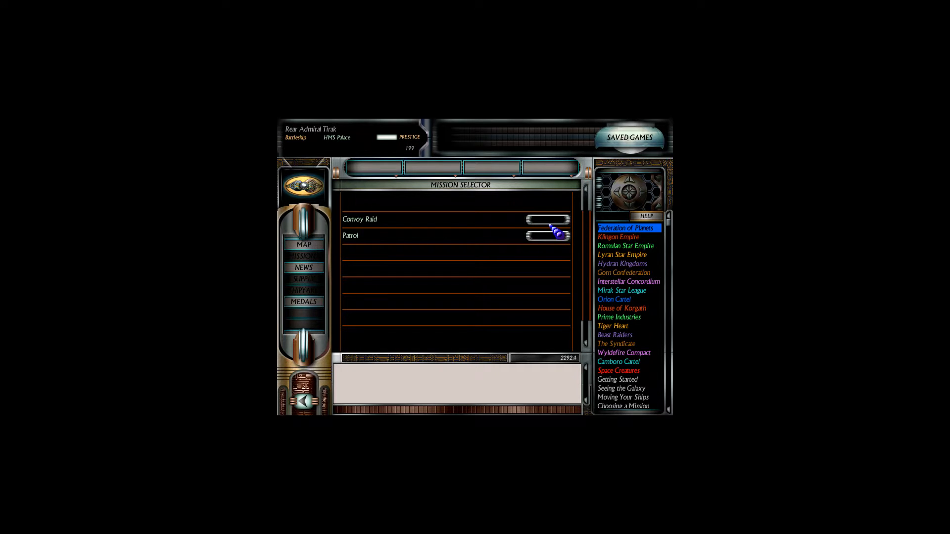
pyautogui.click(545, 236)
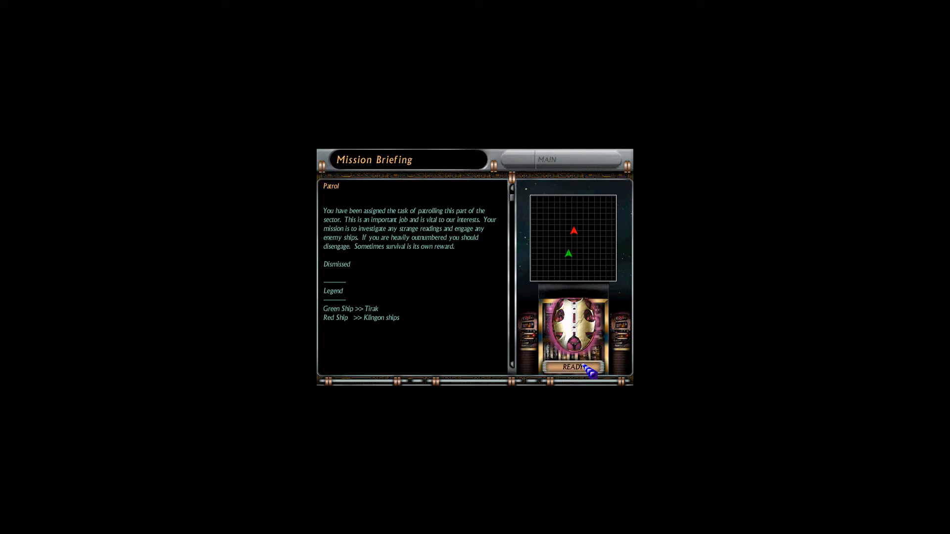
# Step: Accept the Patrol briefing with READY and launch HMS Palace against the Klingon ships
pyautogui.click(572, 366)
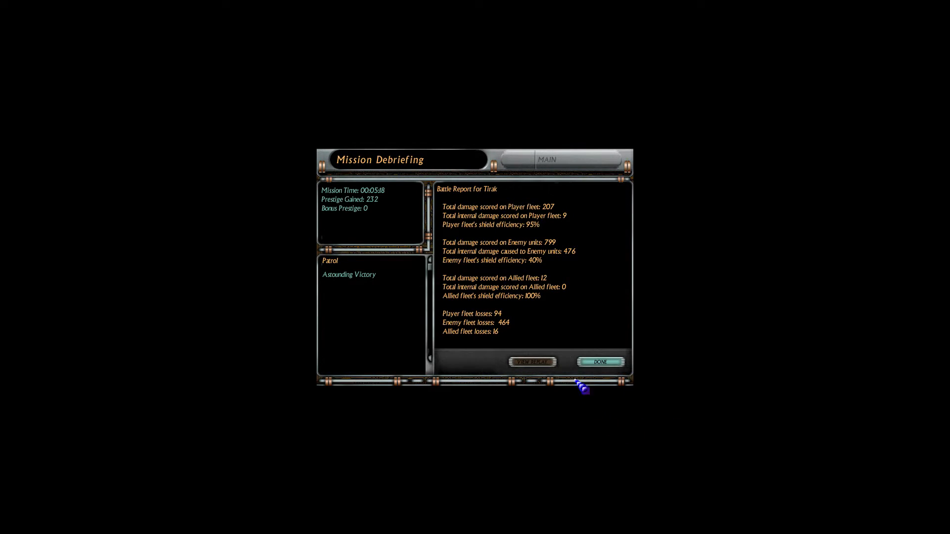
# Step: Dismiss the Patrol debriefing, returning to the galaxy map with prestige 431
pyautogui.click(601, 362)
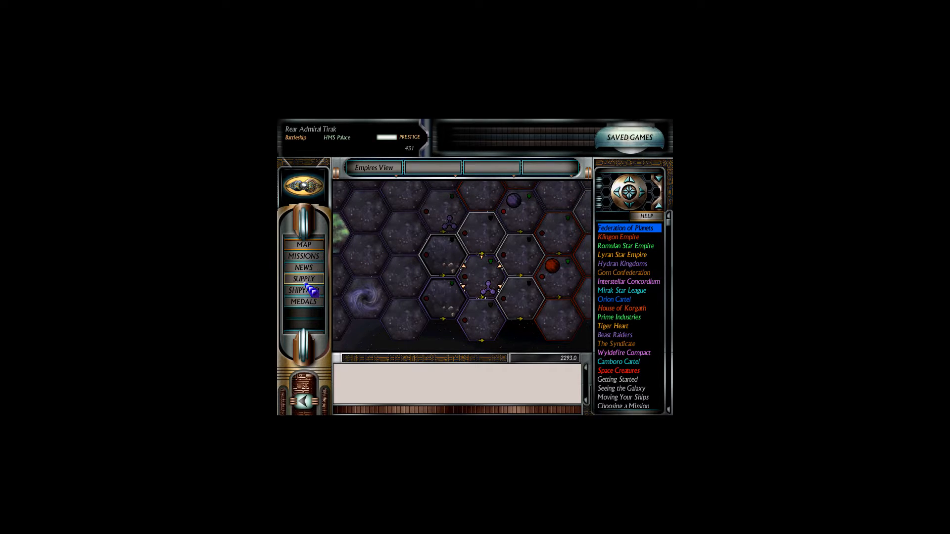
# Step: Repair HMS Palace in the shipyard and restock its fighter squads
pyautogui.click(304, 290)
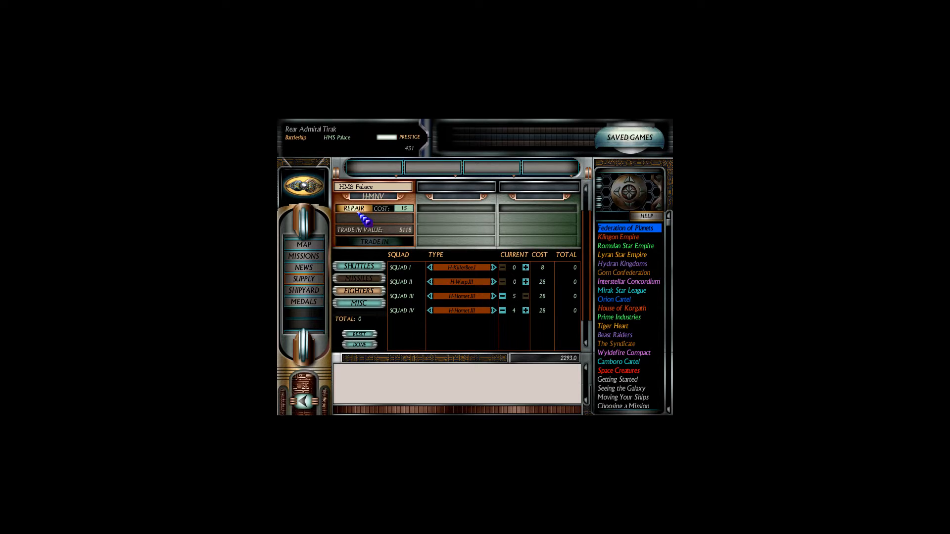
pyautogui.click(356, 209)
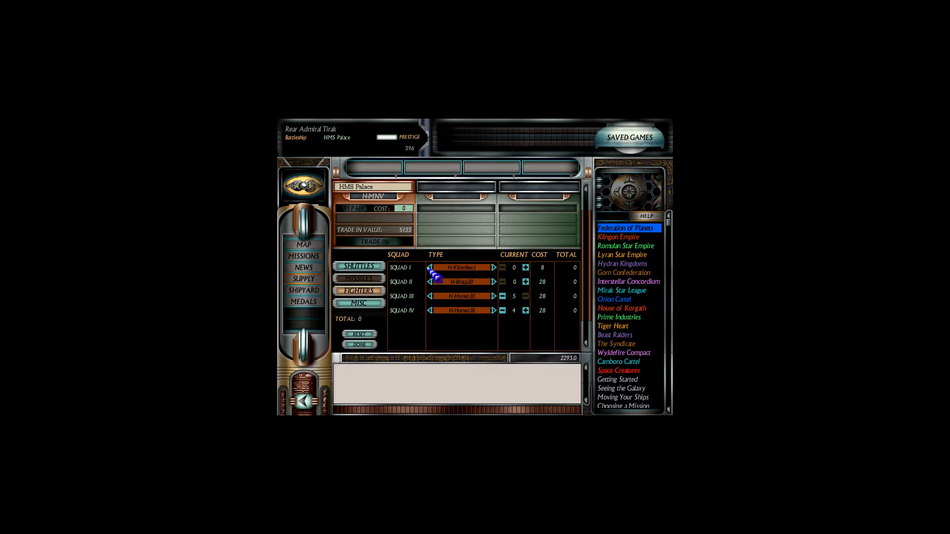
pyautogui.click(494, 268)
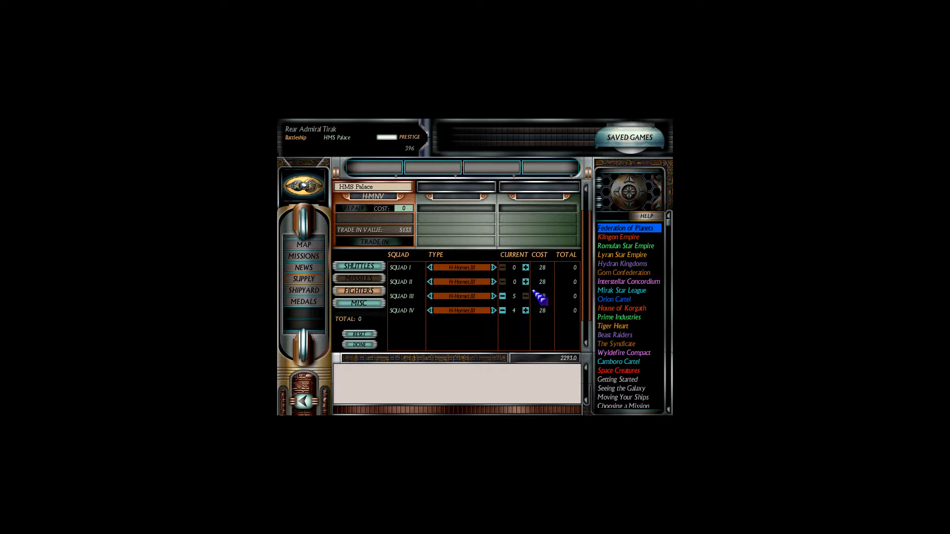
pyautogui.click(525, 282)
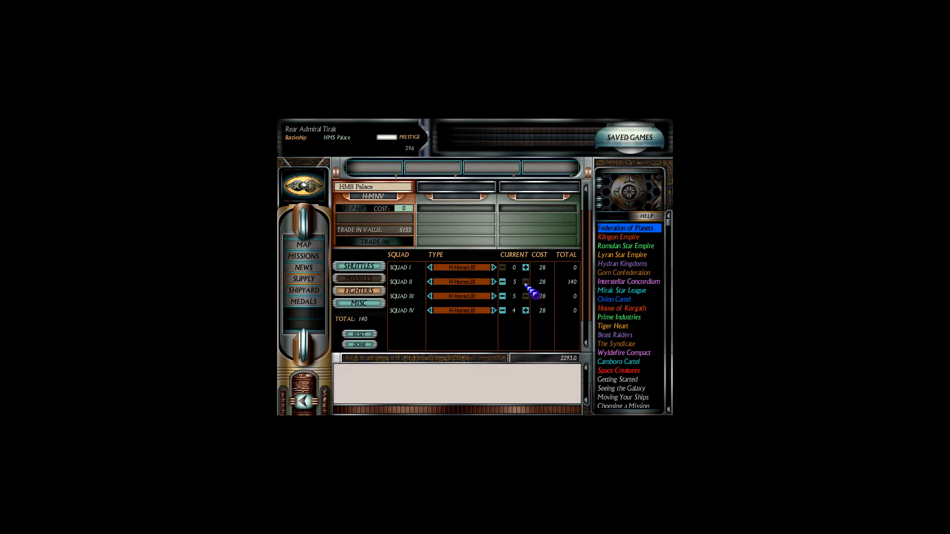
pyautogui.click(525, 268)
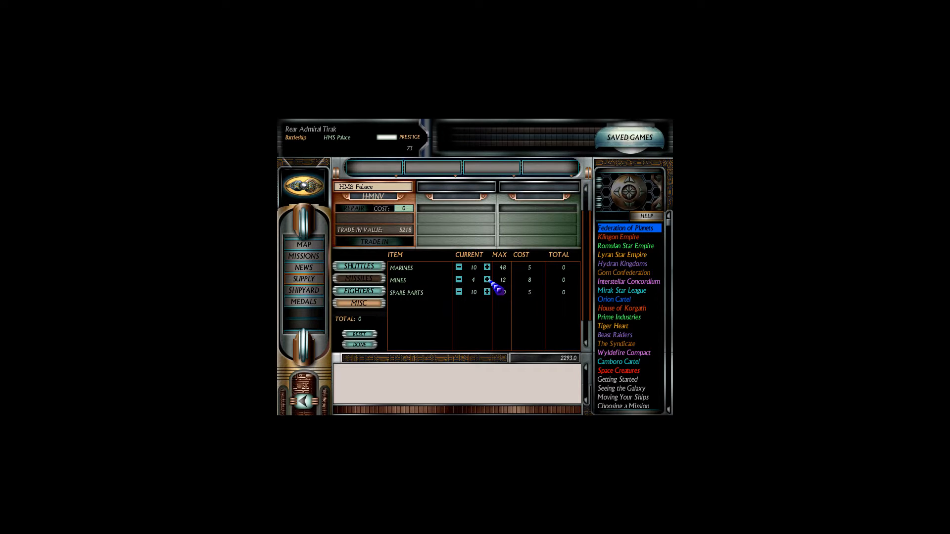
# Step: Raise the mine count to 7 for 24 prestige and confirm the supply order
pyautogui.click(486, 280)
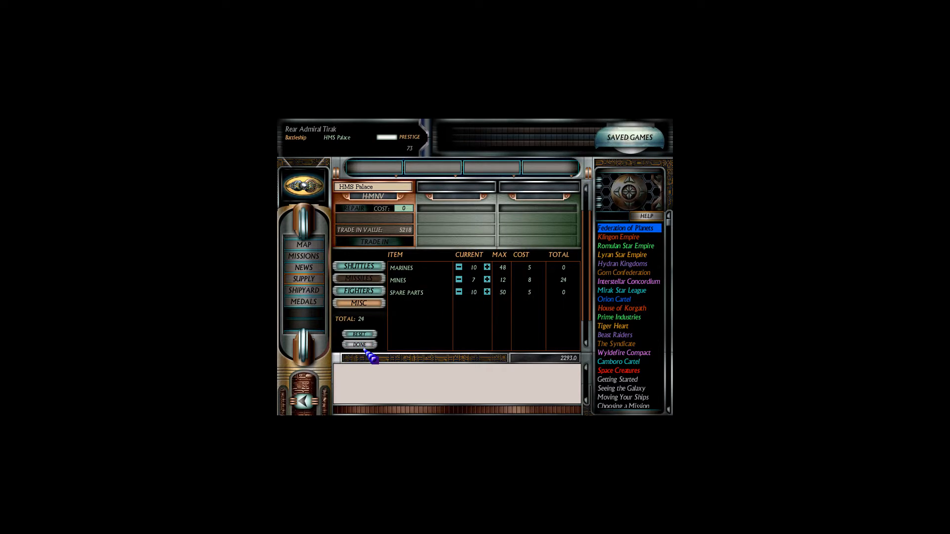
pyautogui.click(359, 345)
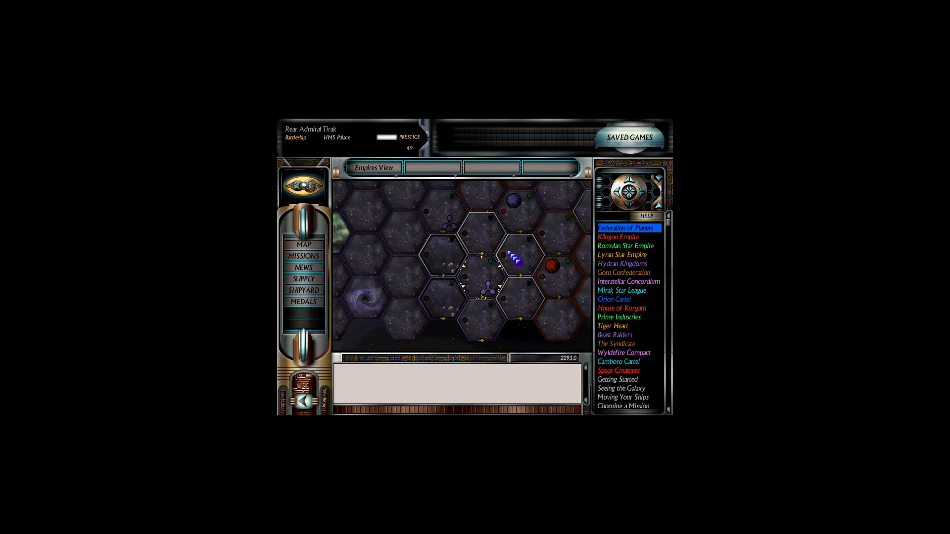
# Step: Show the Mission Selector listing Ambush the Enemy! and Diplomatic Delivery
pyautogui.click(304, 256)
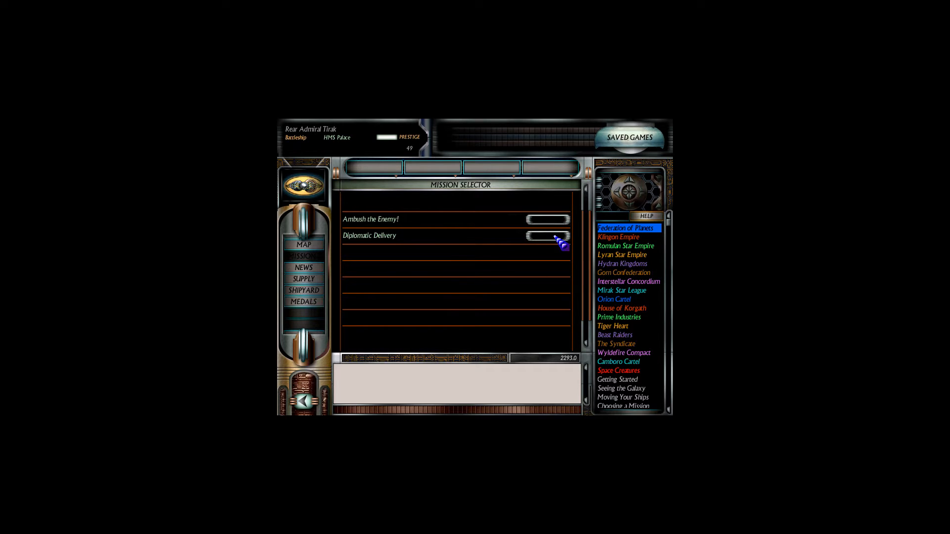
pyautogui.moveTo(429, 106)
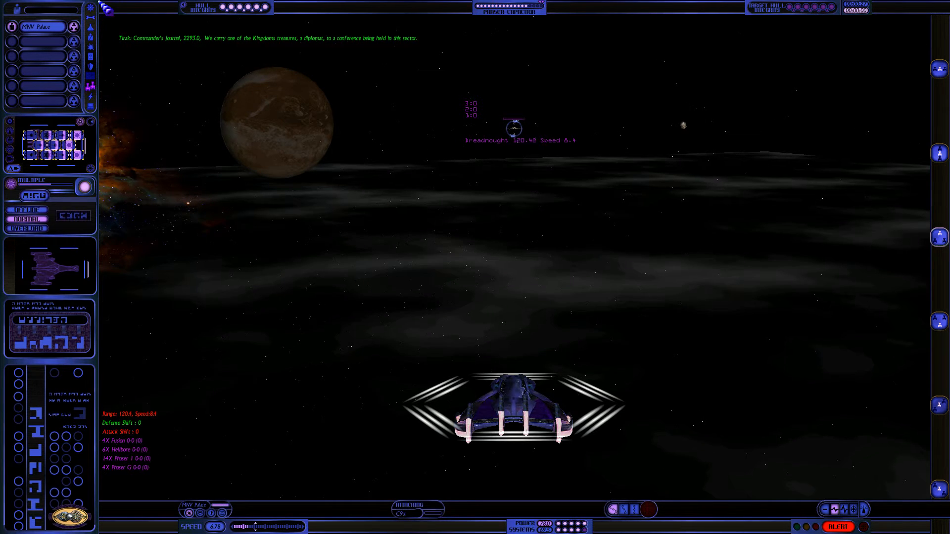
pyautogui.moveTo(36, 236)
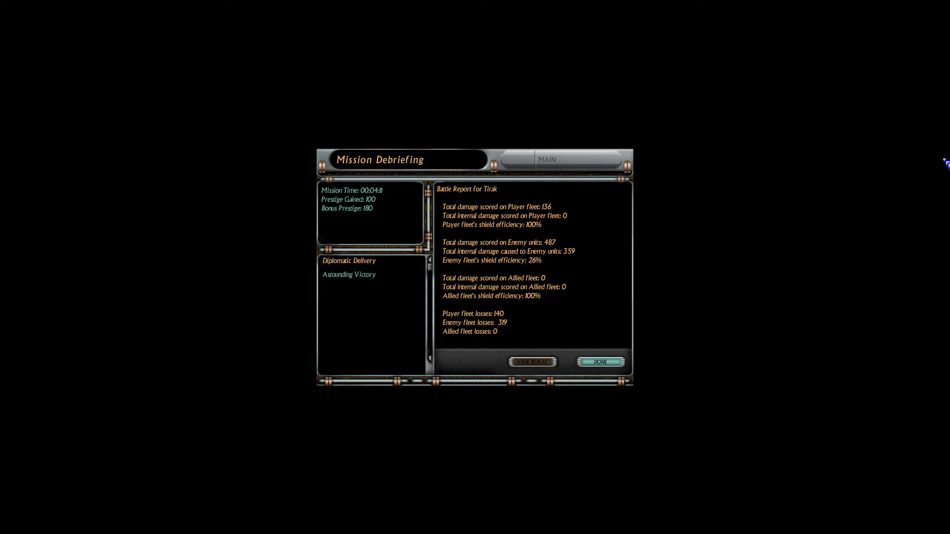
# Step: Dismiss the Diplomatic Delivery Astounding Victory debriefing, returning to the map at prestige 329
pyautogui.click(600, 363)
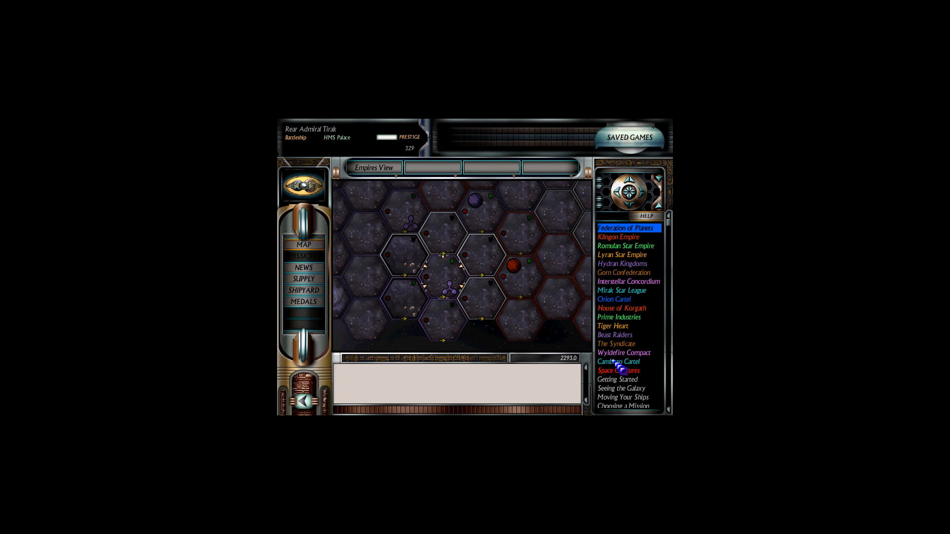